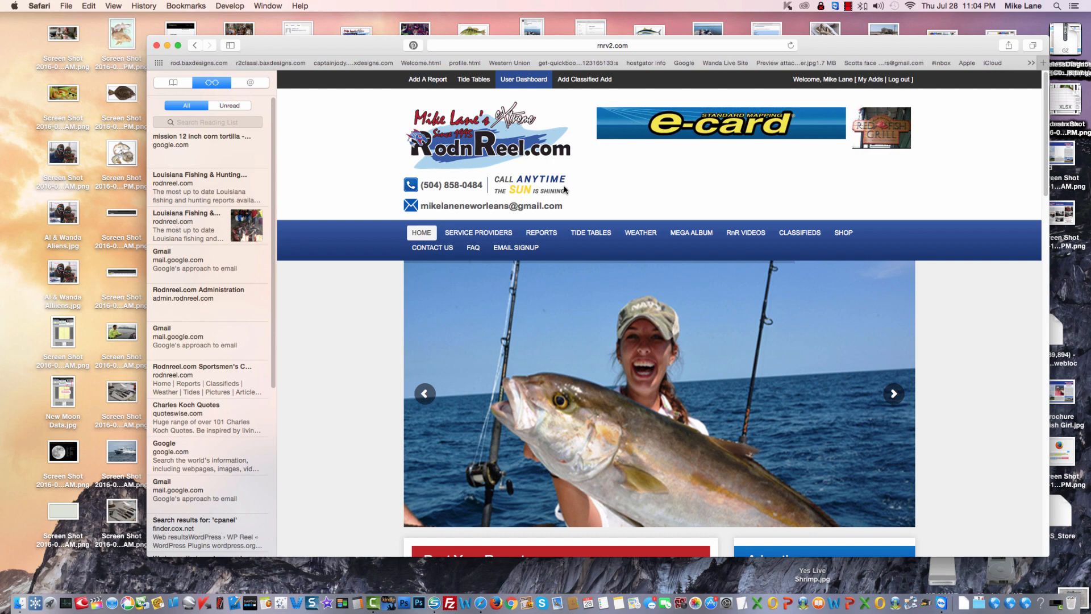
Scroll down the Reports page to the 'Post your own report' form
scroll(down, 3)
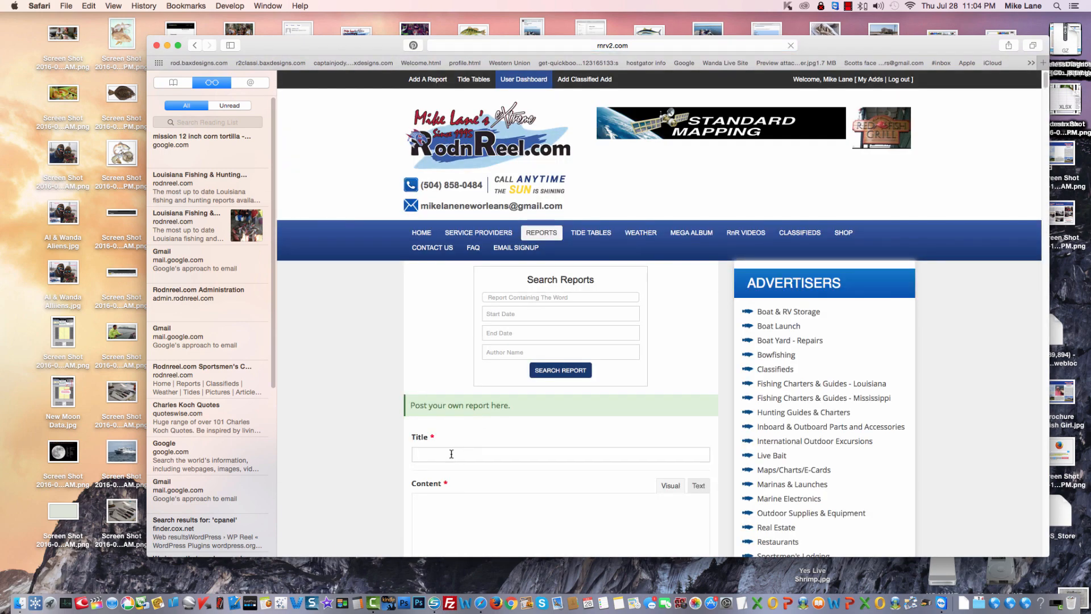
Enter title 'Rodeo' and three placeholder text lines, coloring the bold third line red
text(Rodeo)
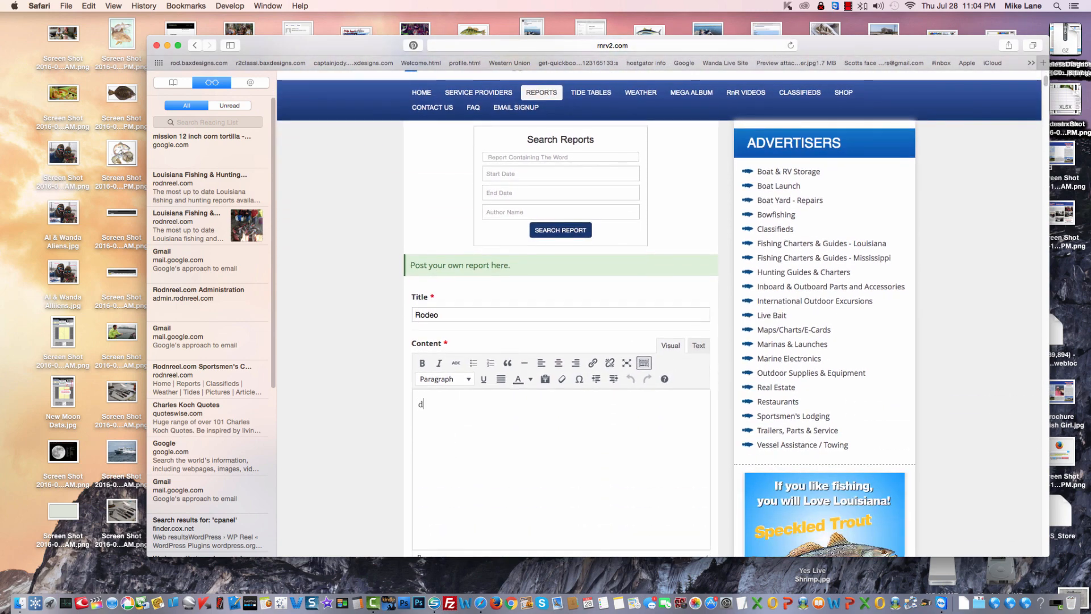
text(wdsskid ksjd ksjd isjd si)
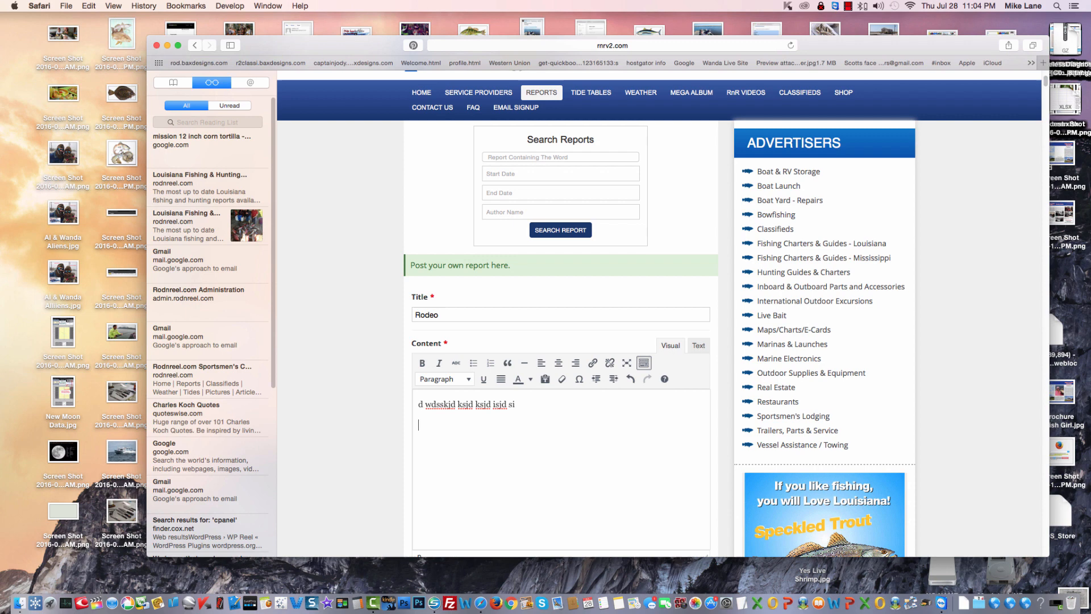
text(sldjk skdj skdj skdj skdj skid s)
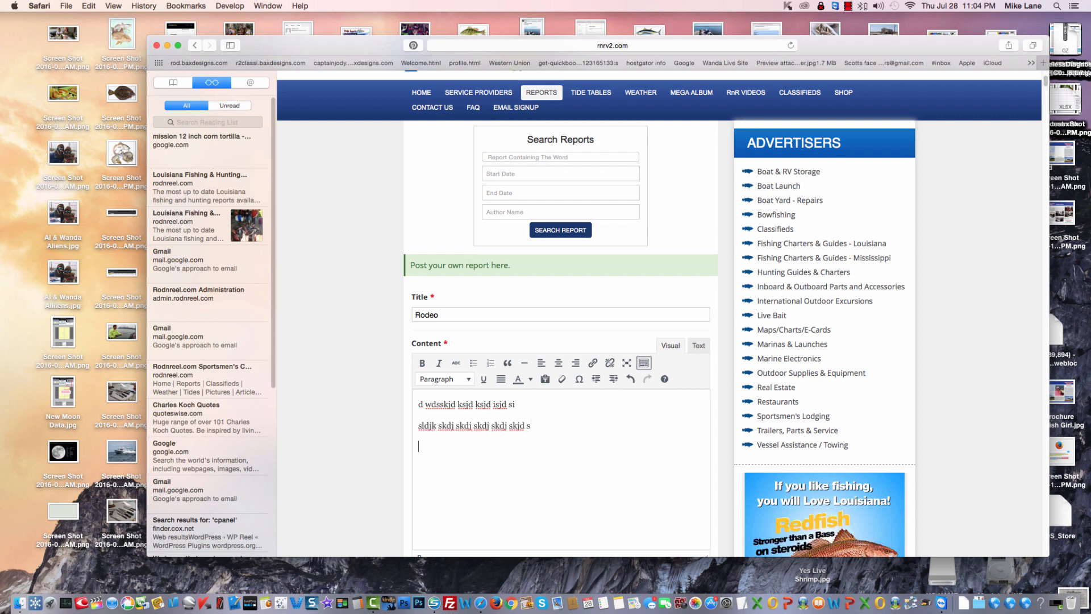
text(skdj skid ski dskid ksj dsksj dks)
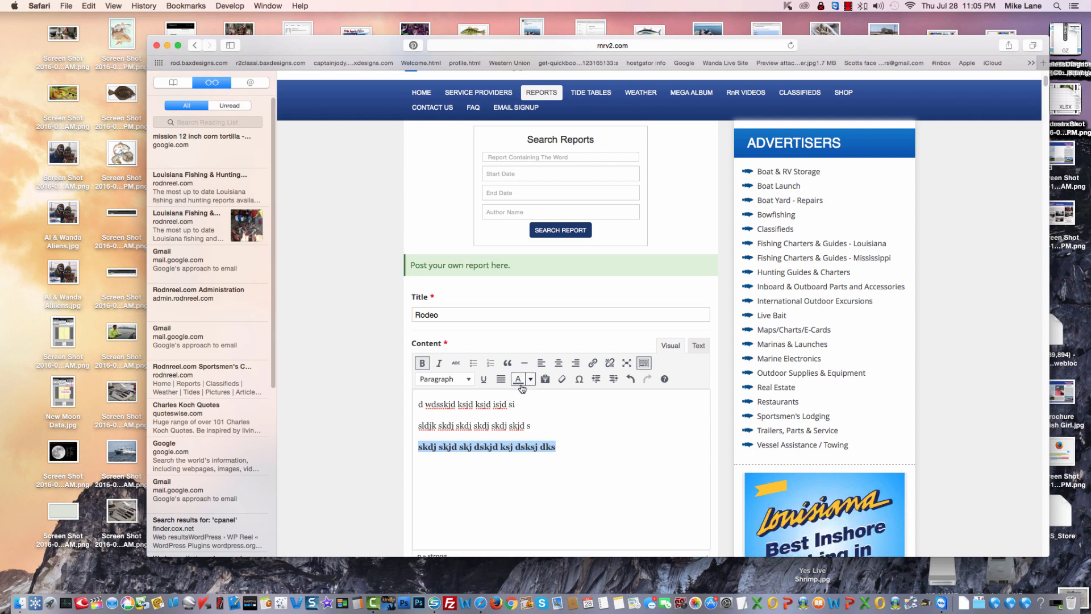
mouse_move(518, 378)
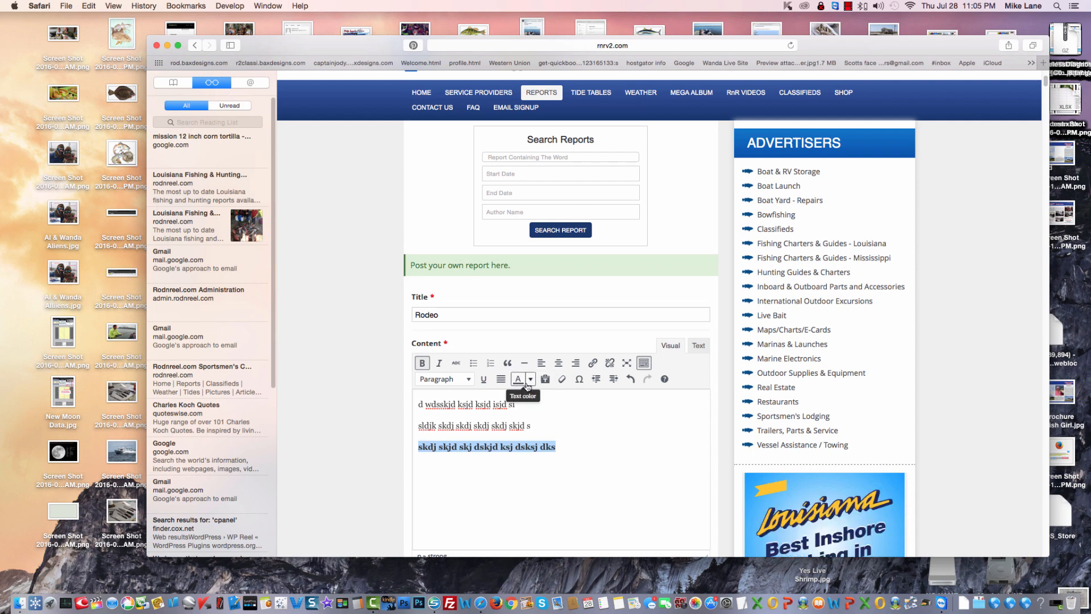
click(518, 378)
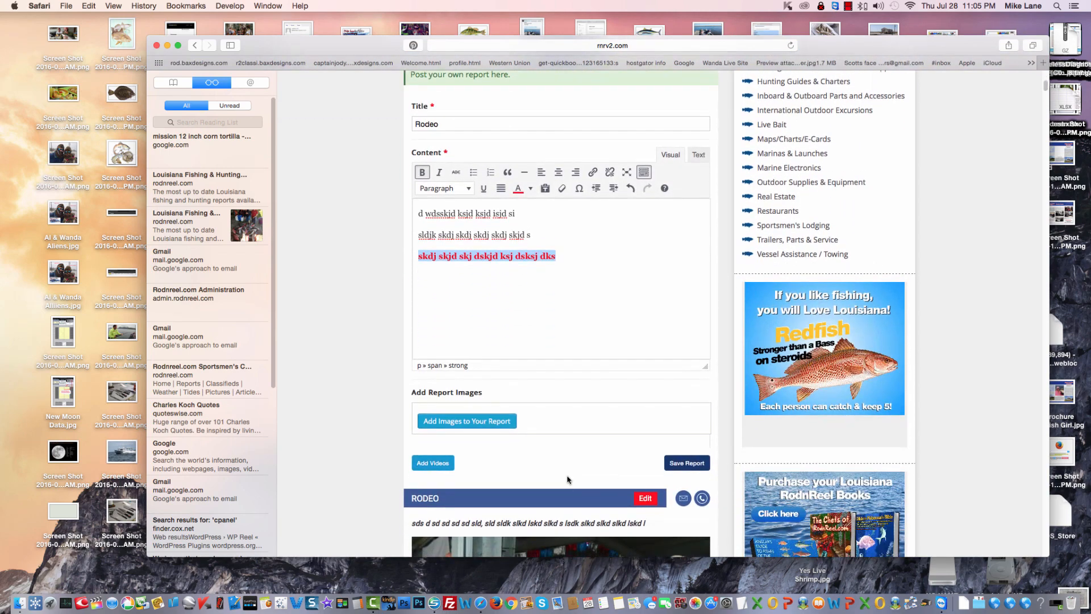
Open the report's image gallery and launch Select Files under Upload Files
click(466, 421)
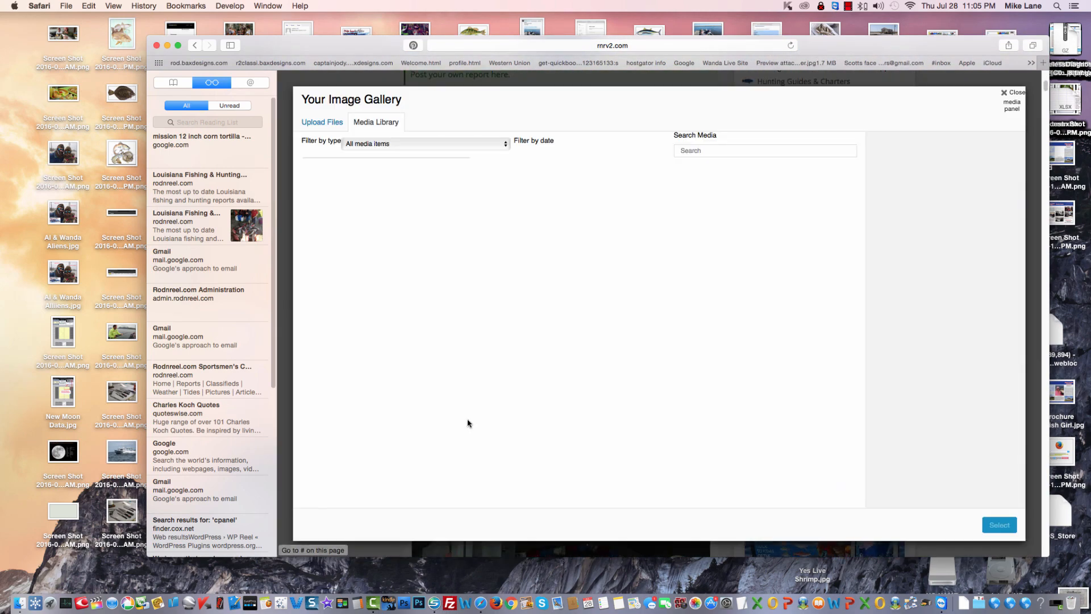
click(376, 122)
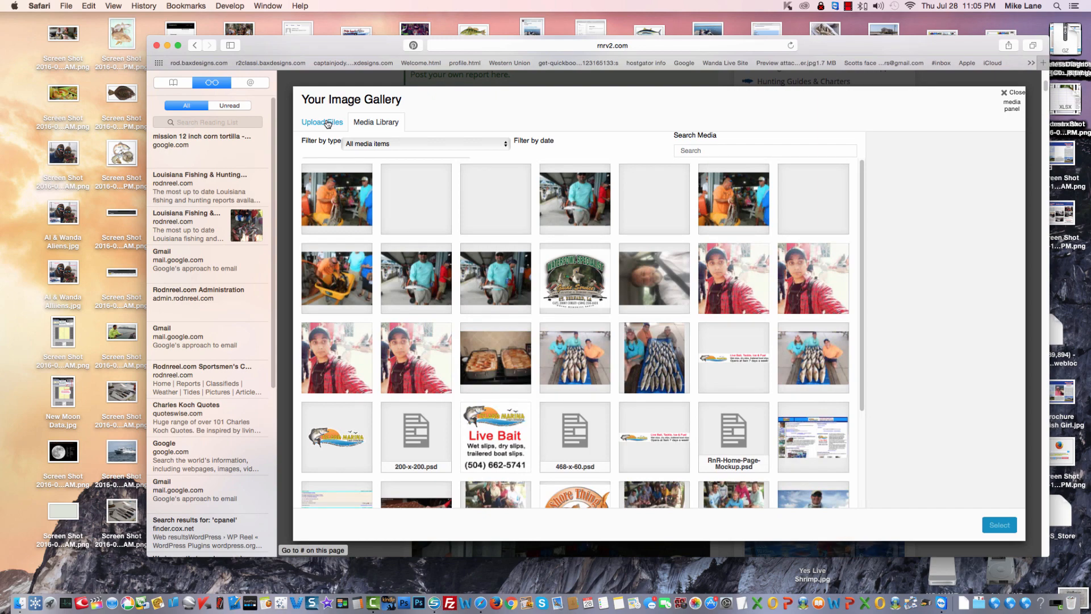
click(322, 121)
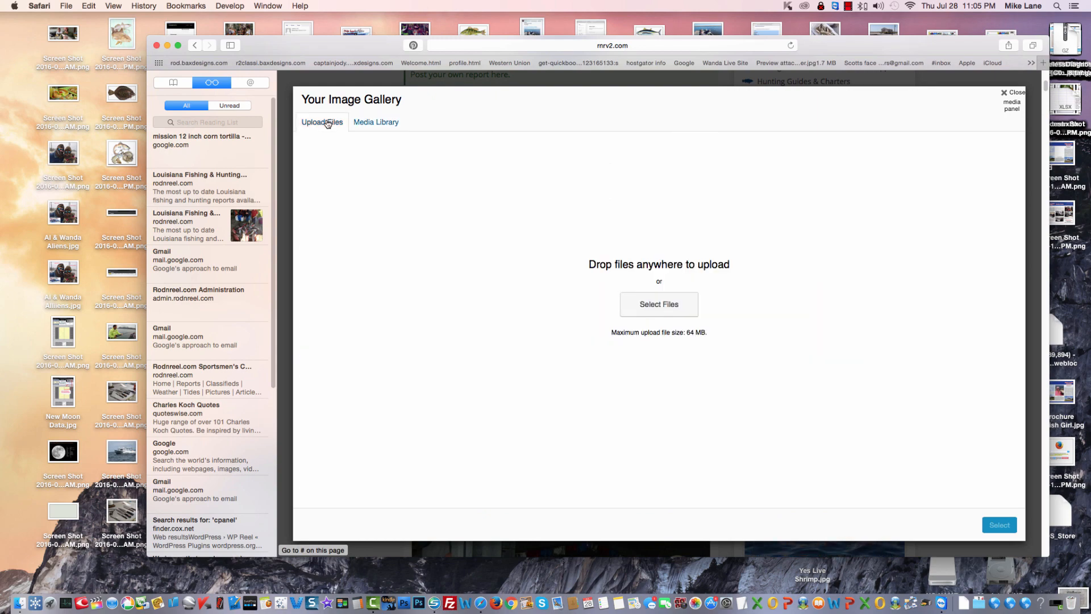
click(658, 304)
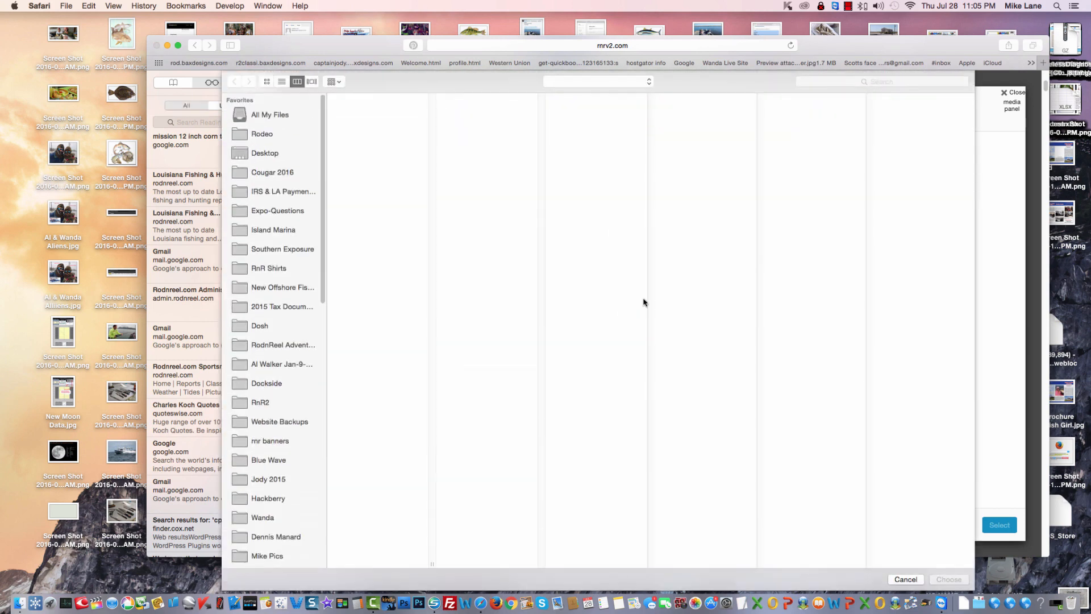
Select Rodeo16.jpg through Rodeo23.jpg in the Rodeo folder and confirm the upload
click(262, 134)
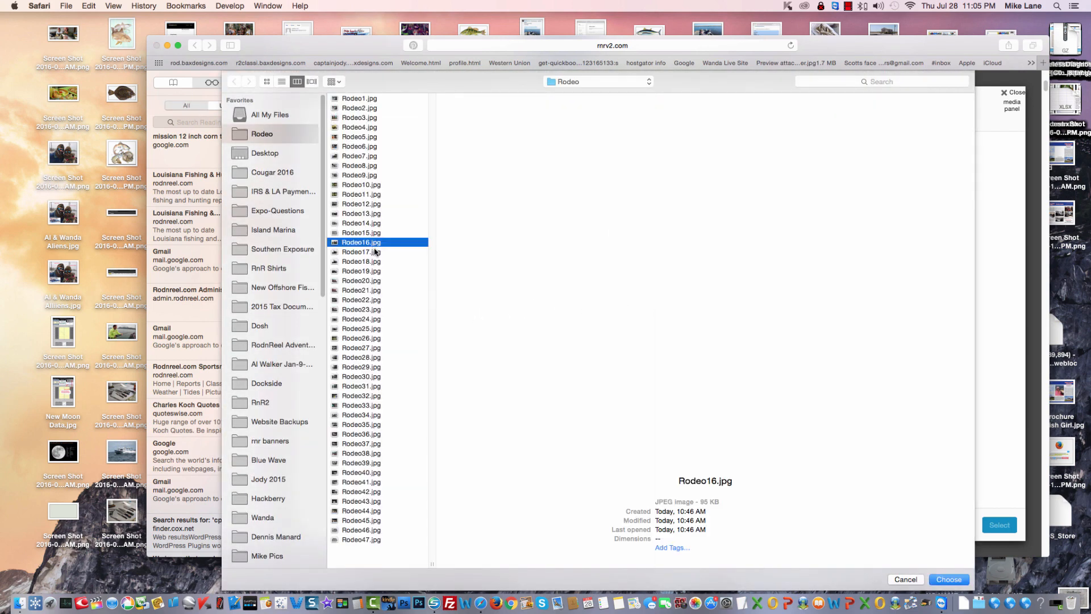
click(361, 309)
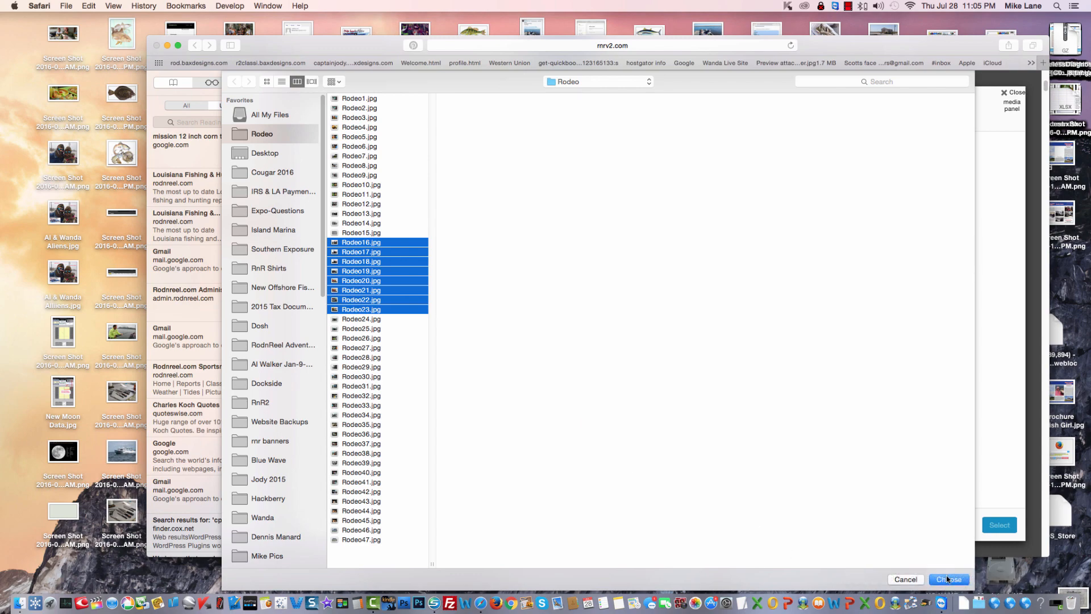
click(949, 579)
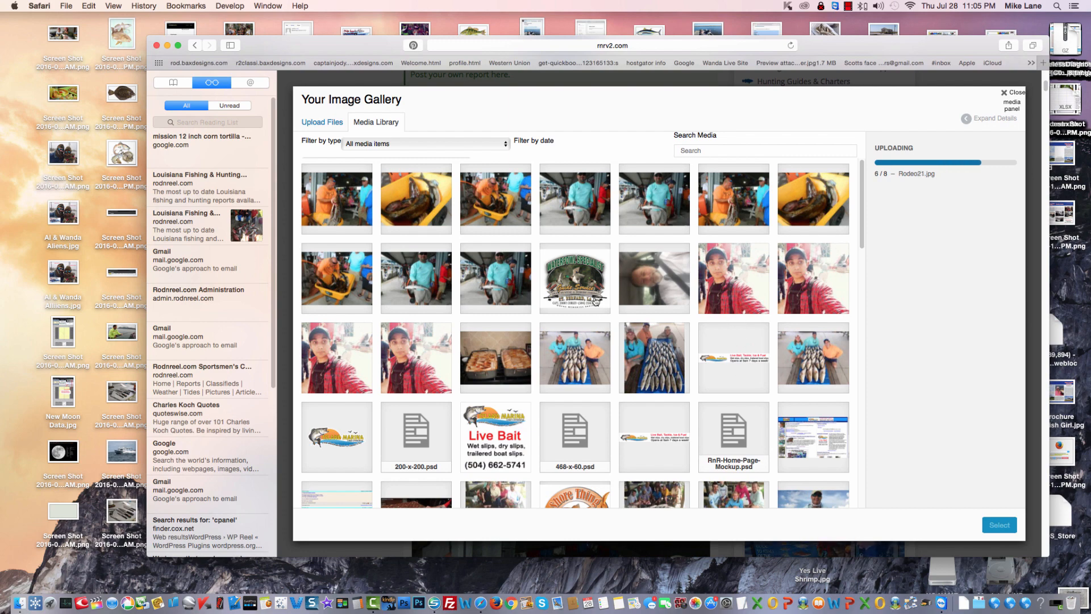
mouse_move(607, 387)
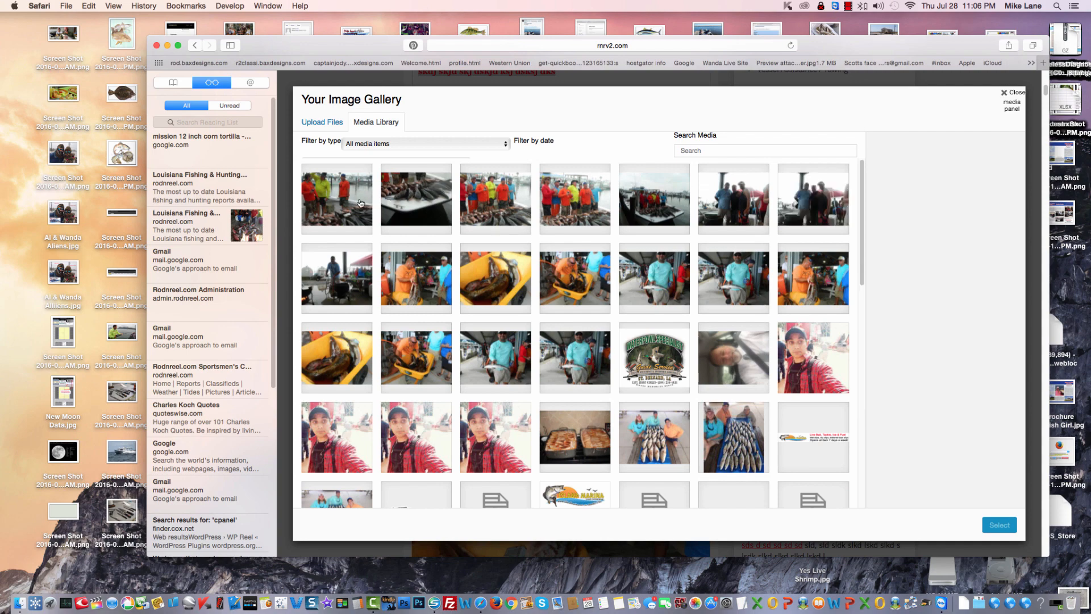
Check all eight newly uploaded Rodeo thumbnails in the Media Library to attach them
click(415, 199)
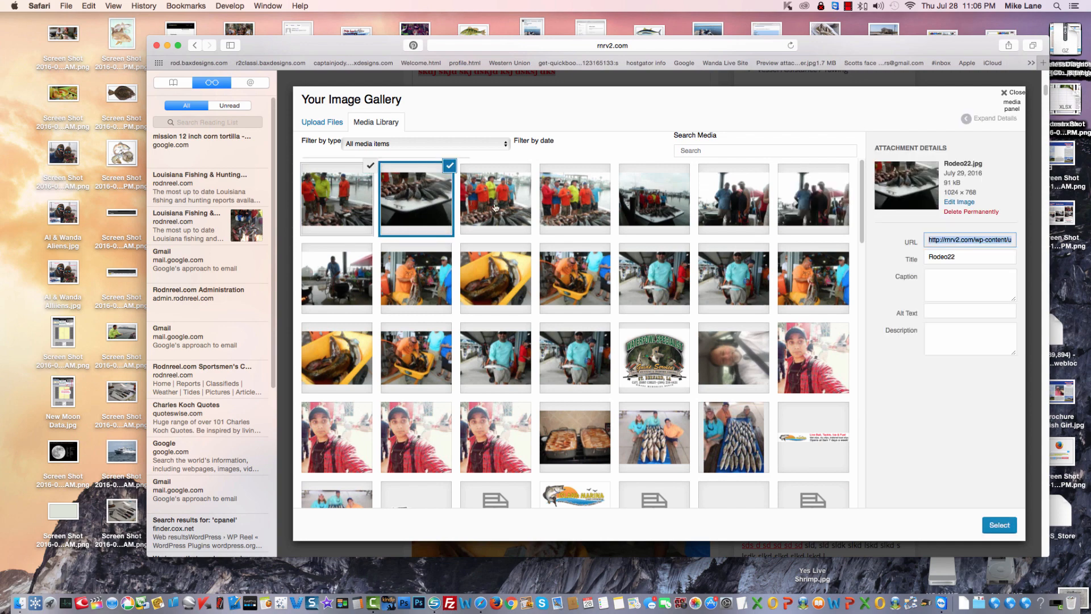
click(653, 199)
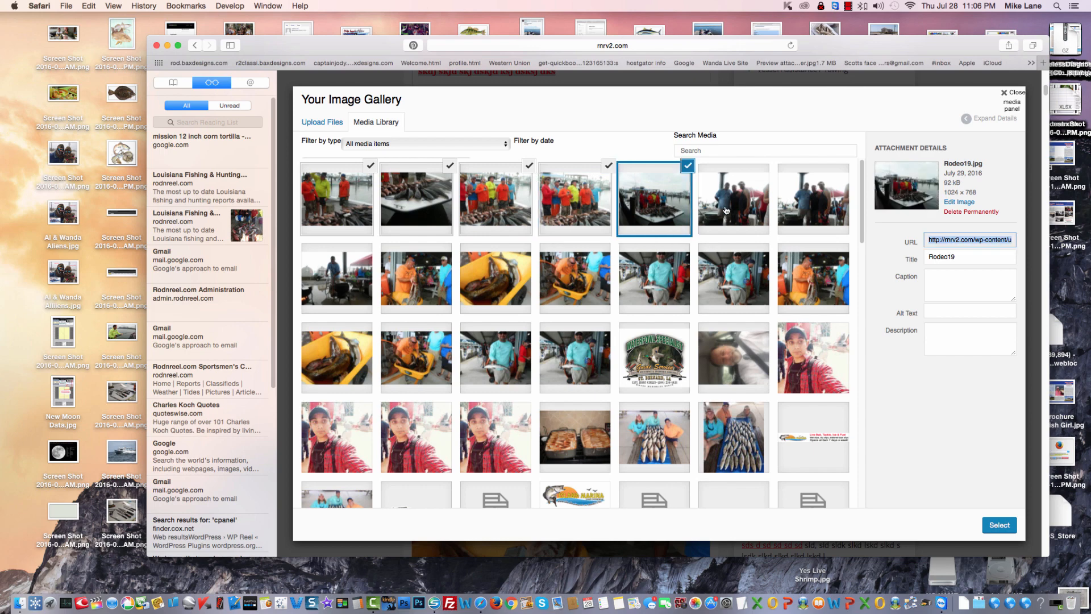
click(812, 200)
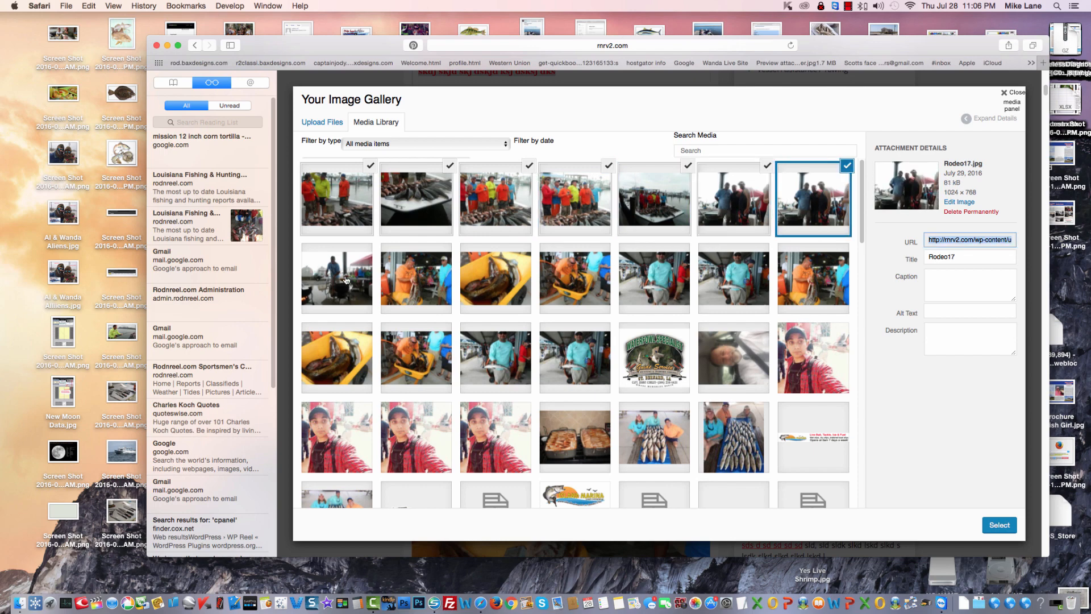
click(336, 279)
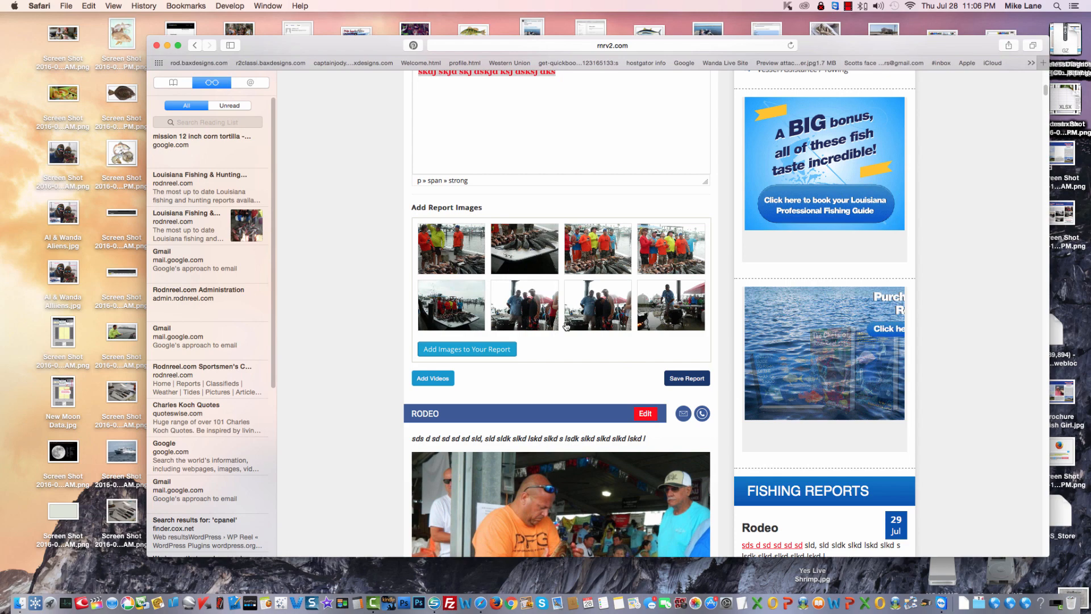
Save the Rodeo report and scroll the reports list to confirm it's posted
scroll(down, 3)
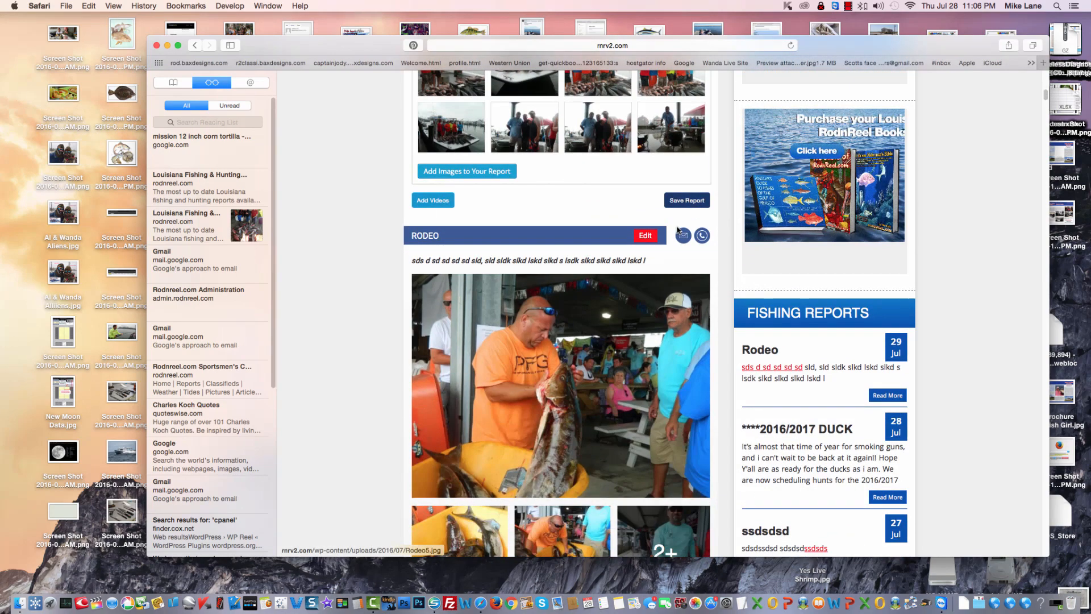
click(685, 200)
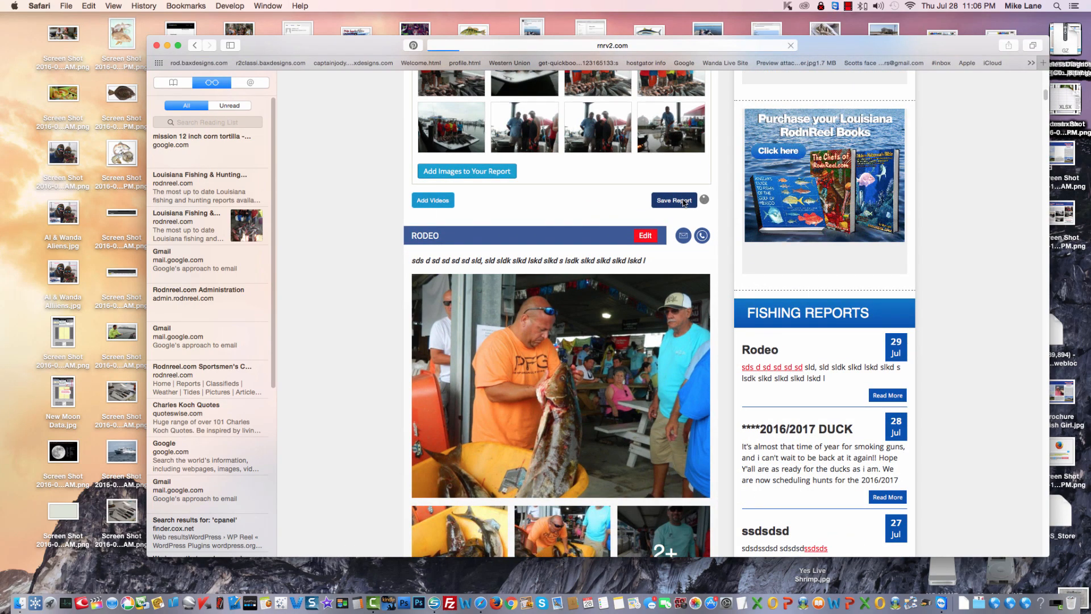
click(672, 200)
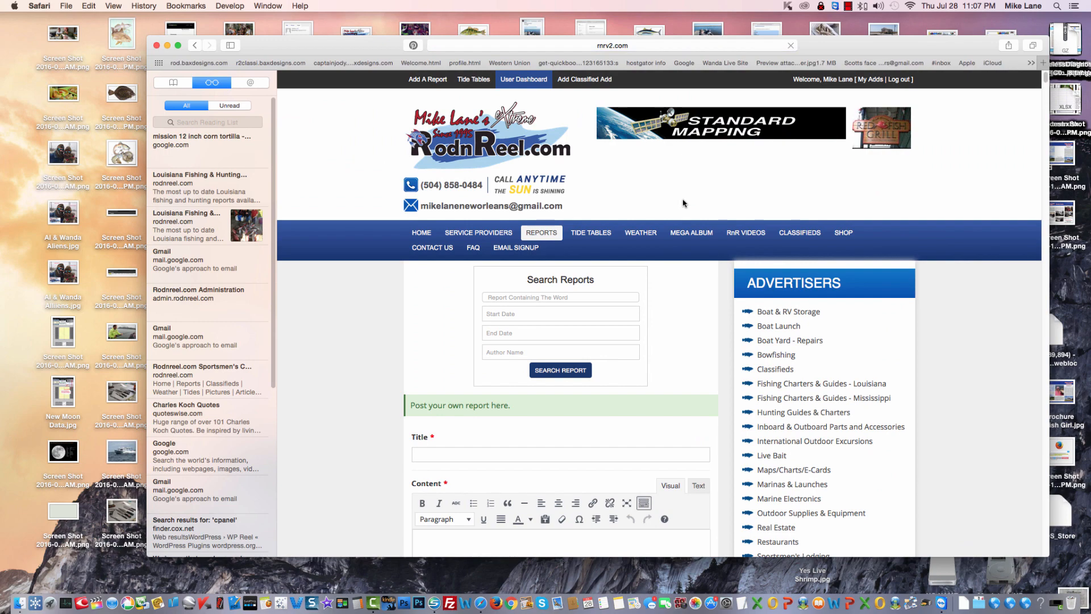
scroll(down, 3)
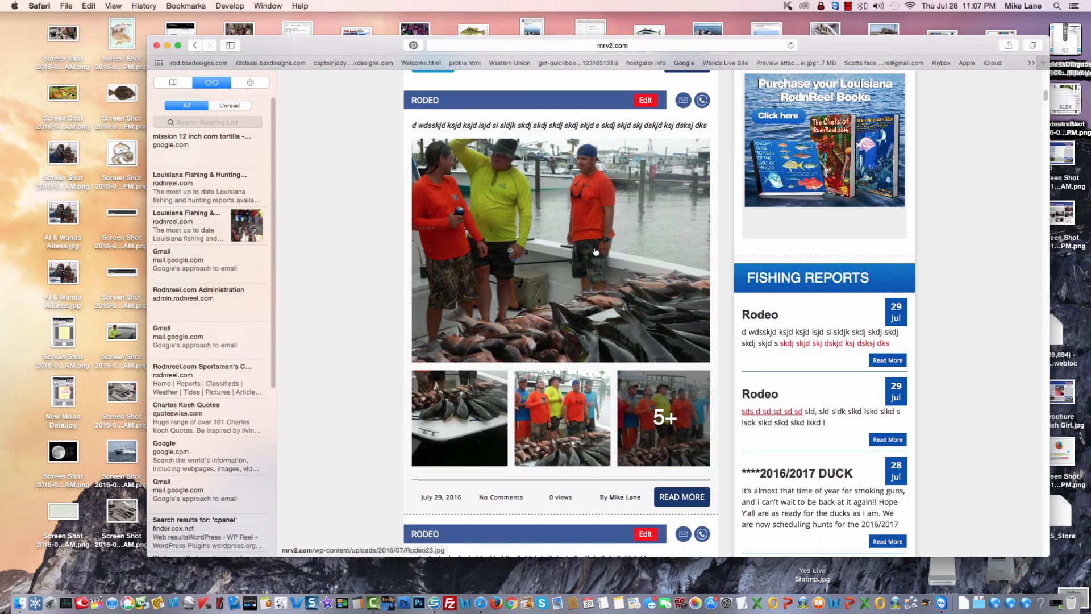
mouse_move(636, 426)
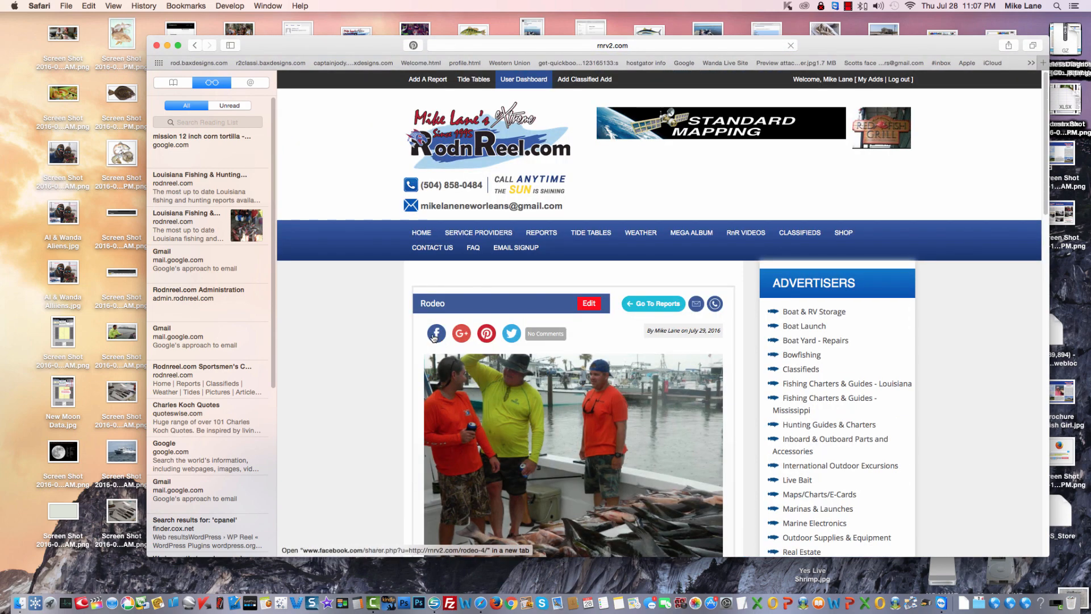
Share the Rodeo report on Facebook, then tweet its link and close the confirmation
click(436, 332)
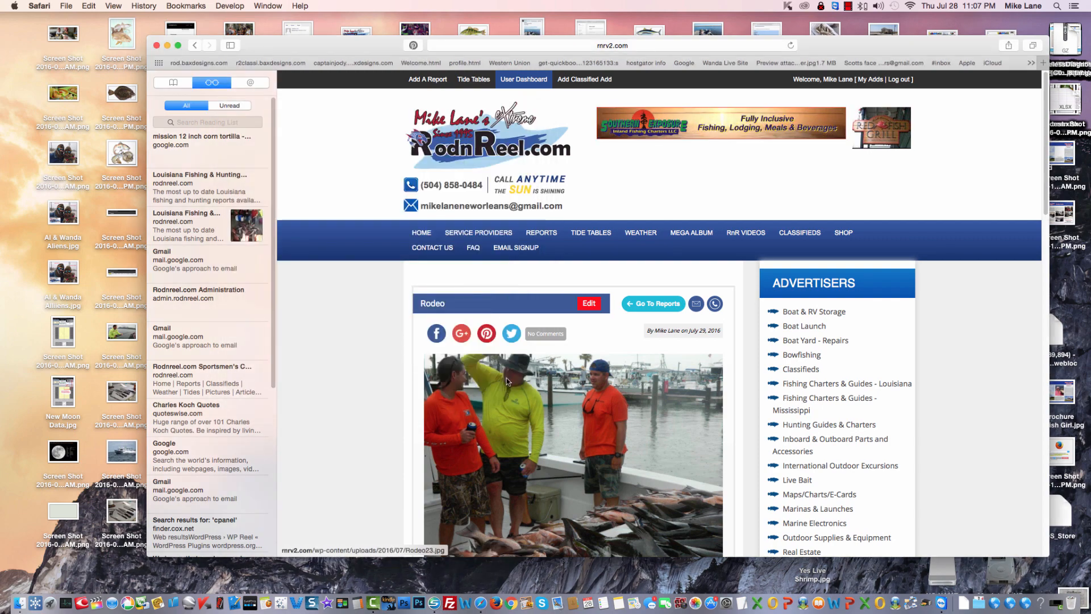
mouse_move(460, 334)
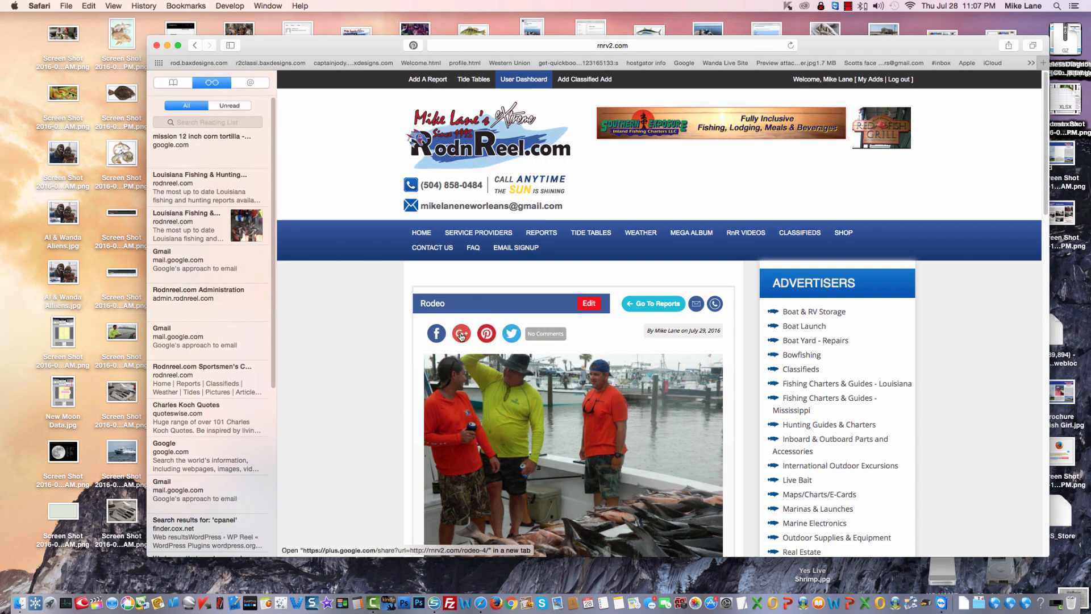
click(511, 334)
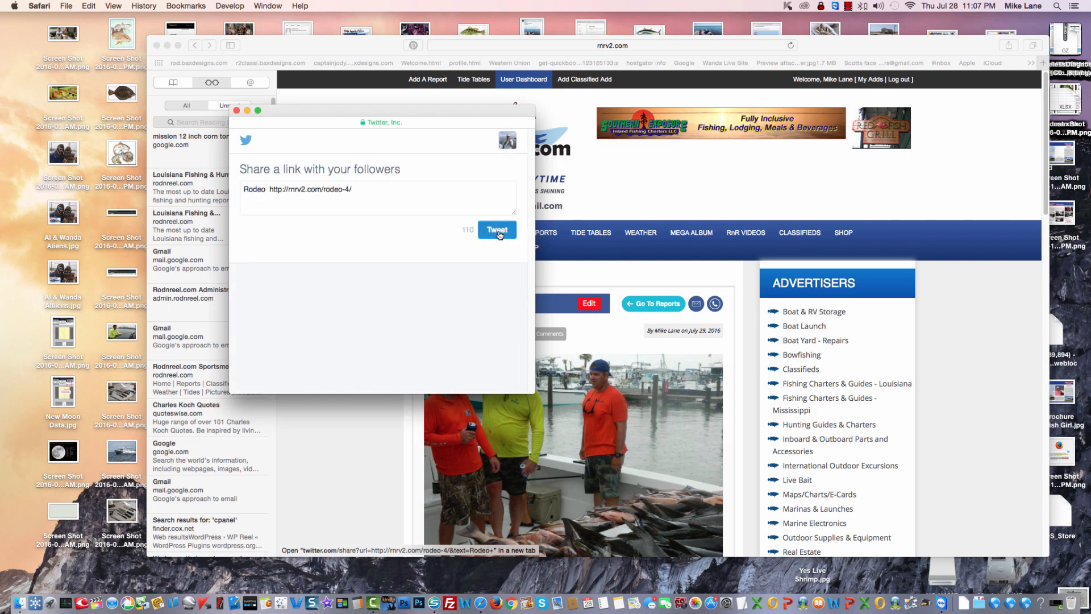
click(496, 230)
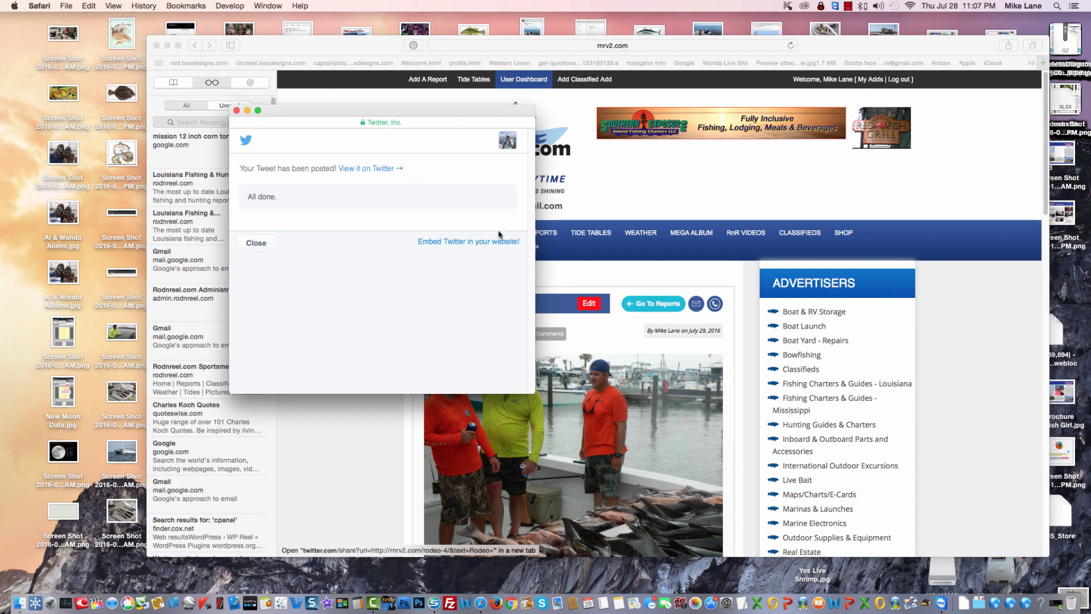
click(256, 243)
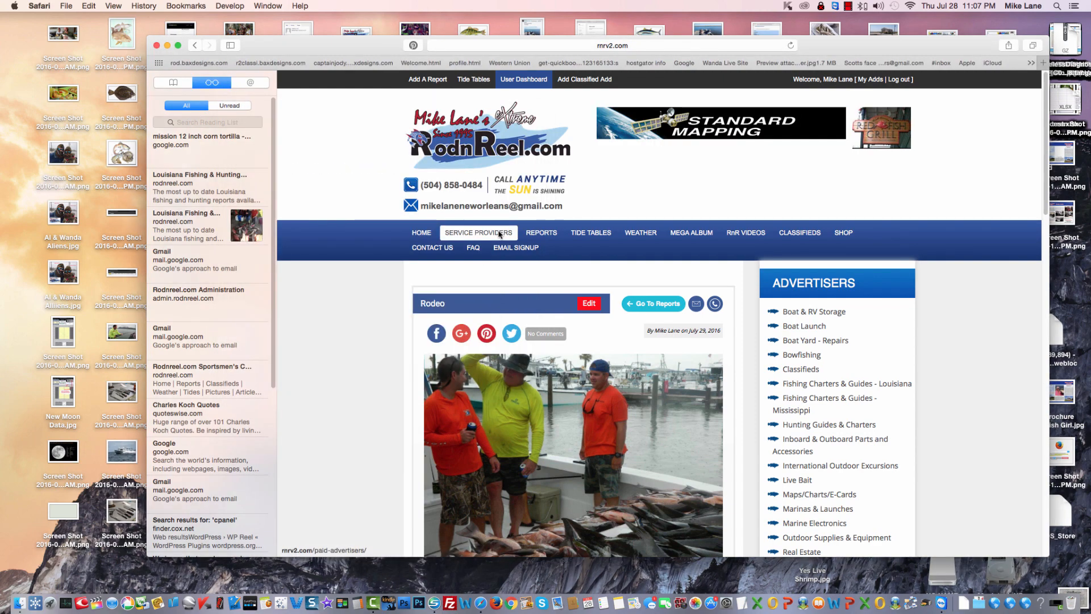
Scroll the Rodeo report page past its text and main photo to the thumbnails
scroll(down, 3)
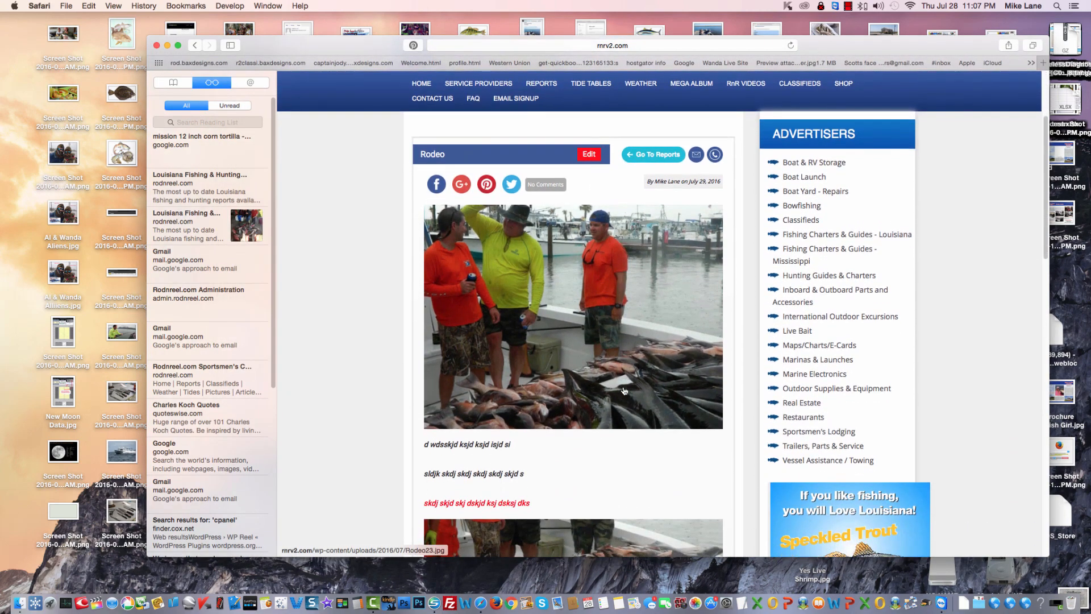
scroll(down, 3)
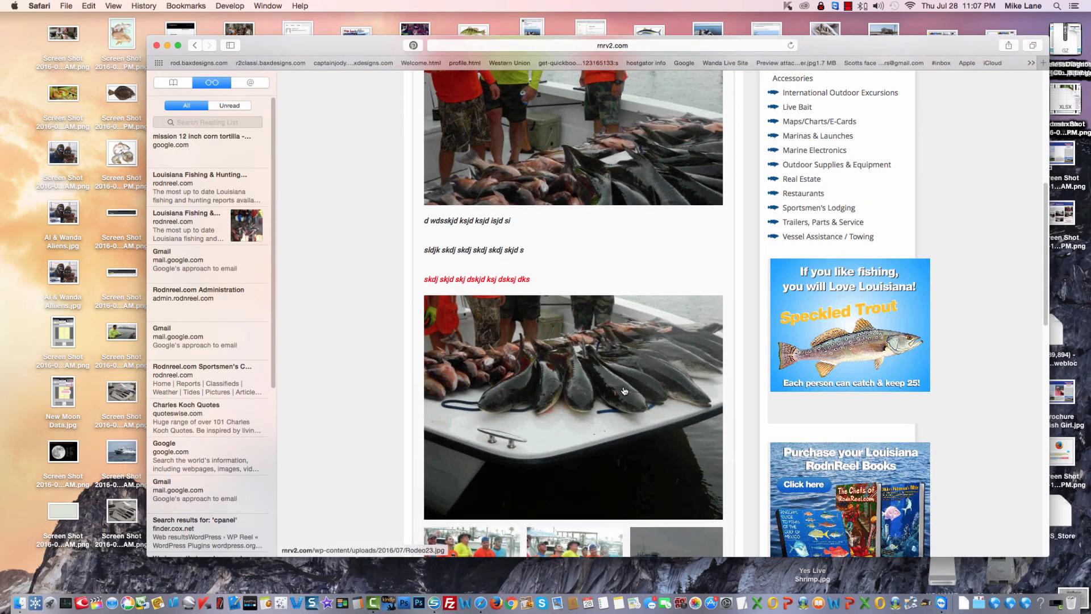
scroll(down, 3)
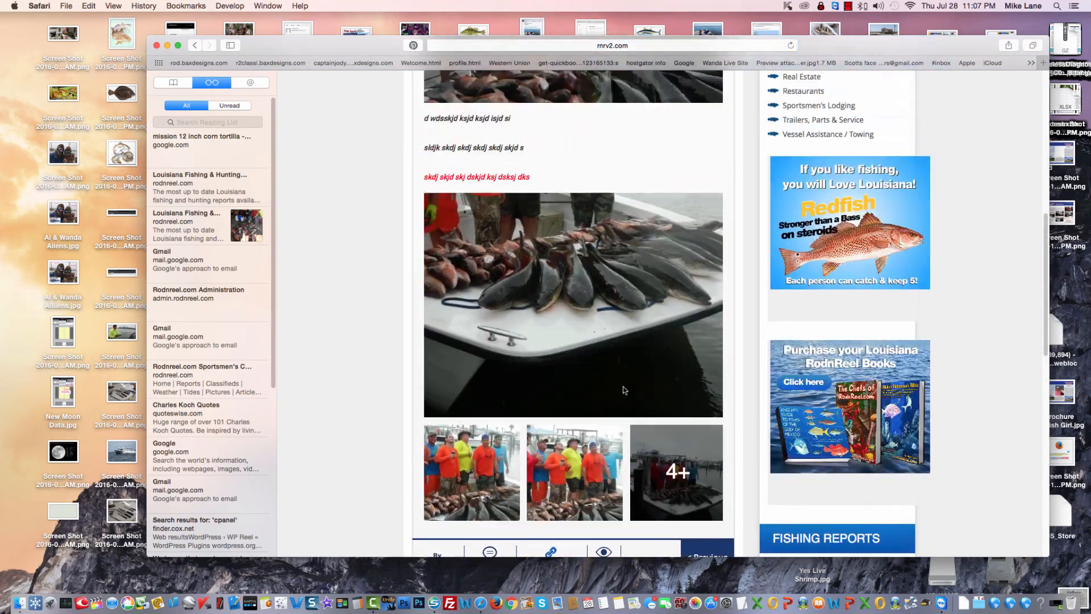
scroll(down, 3)
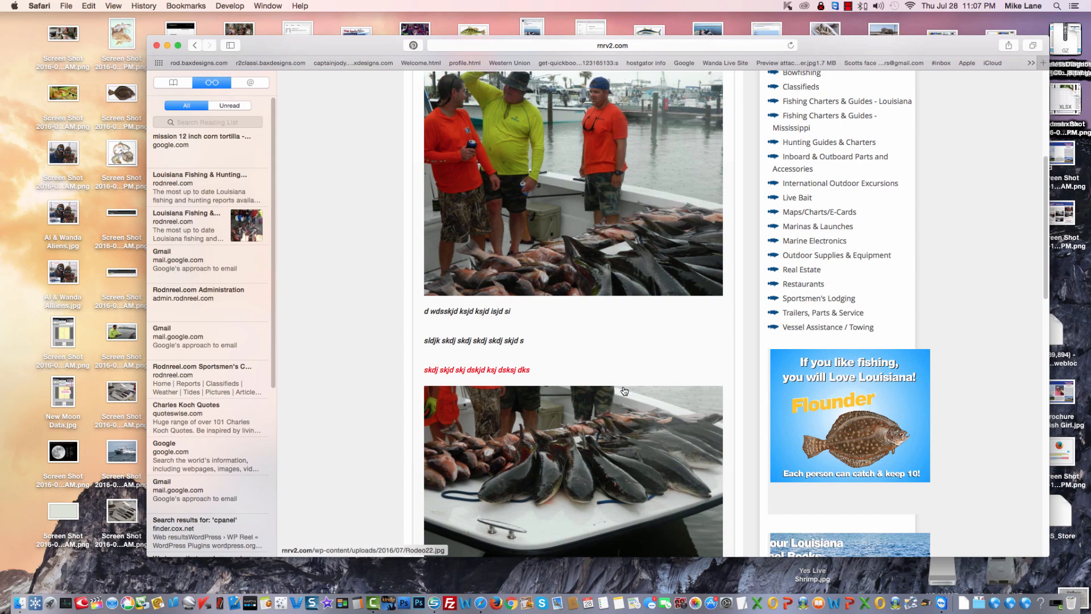
scroll(down, 3)
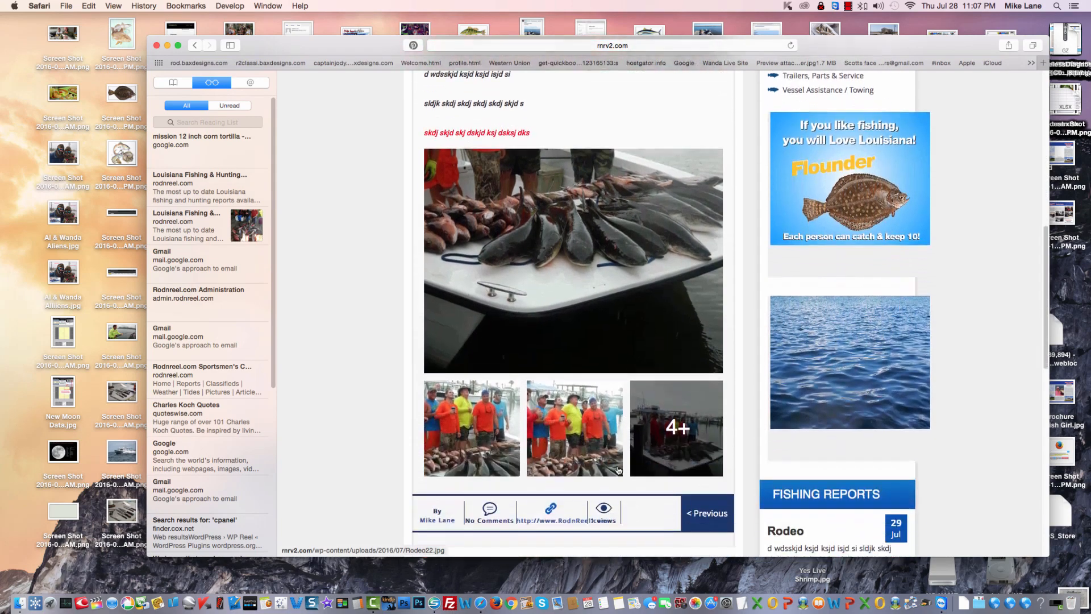
Open a gallery thumbnail in the lightbox and advance through three more photos
click(573, 260)
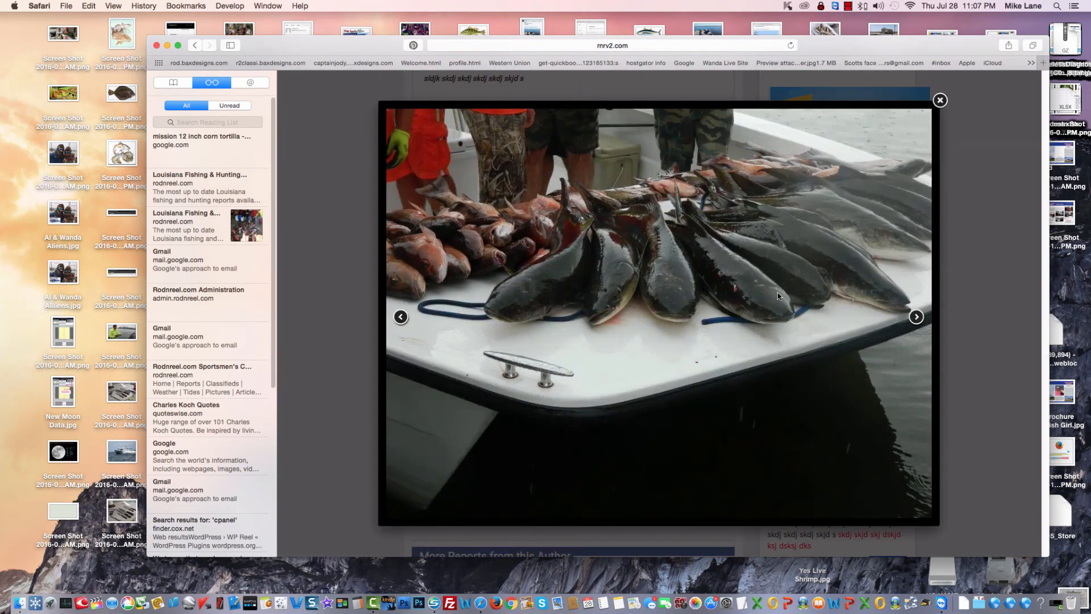
click(915, 317)
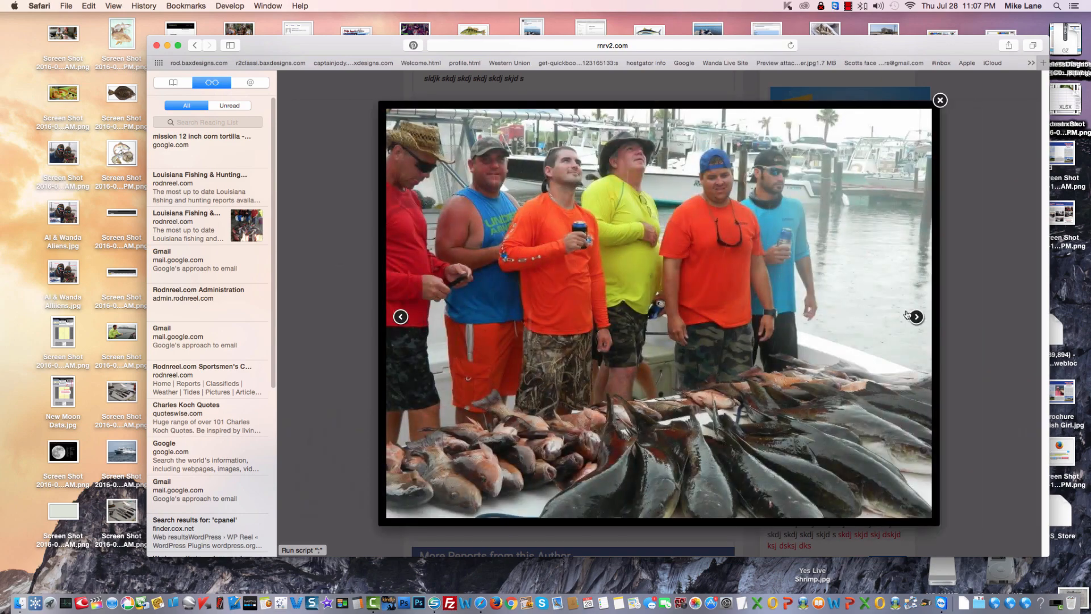
click(915, 316)
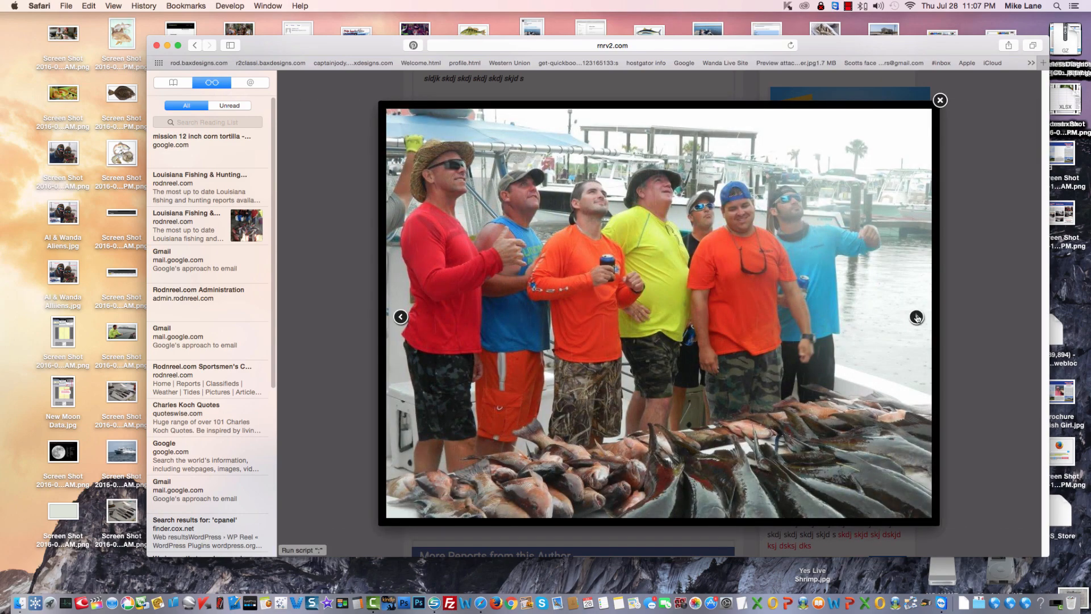
click(915, 316)
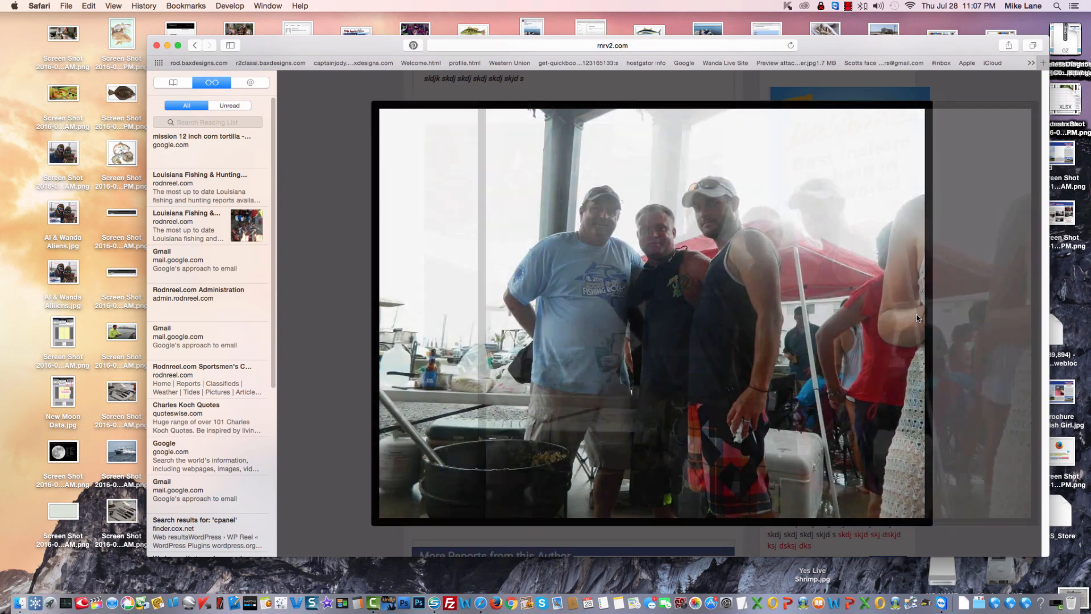